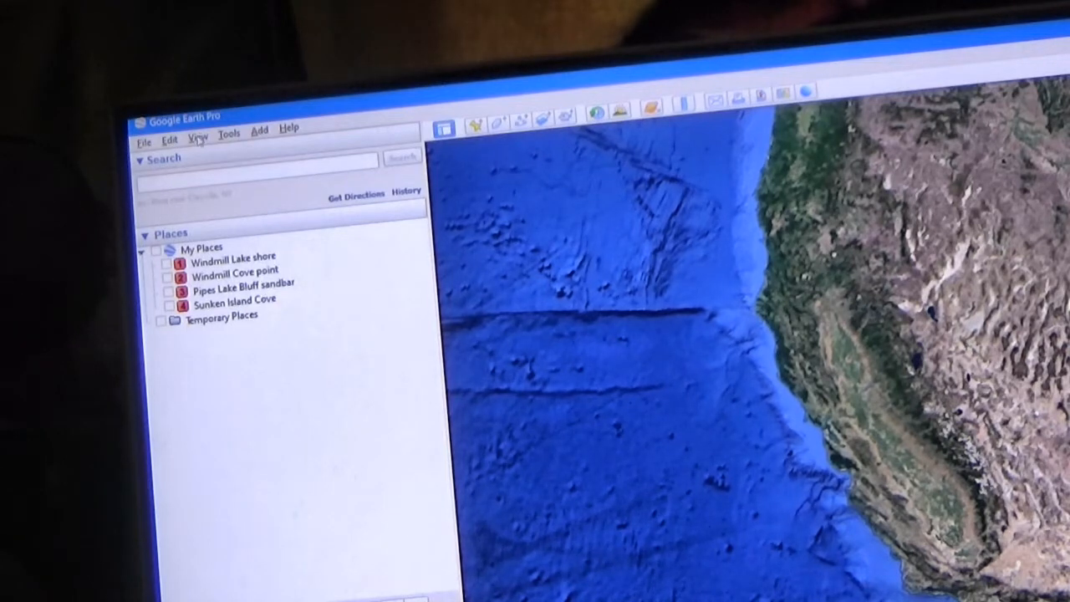
Enable Historical Imagery from the View menu, showing the 1931-2020 time slider
click(197, 134)
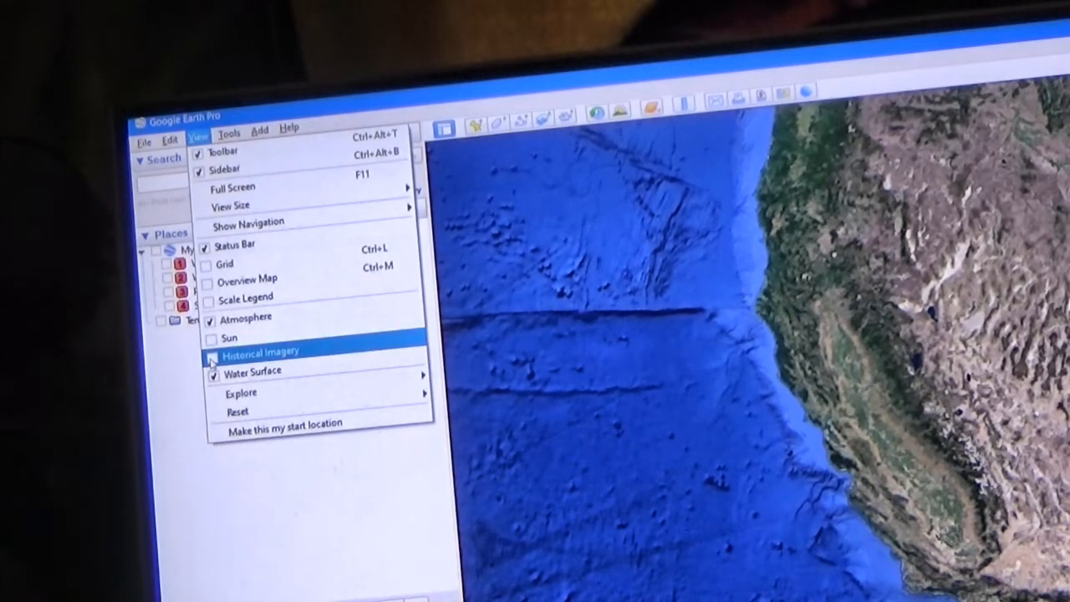
click(261, 350)
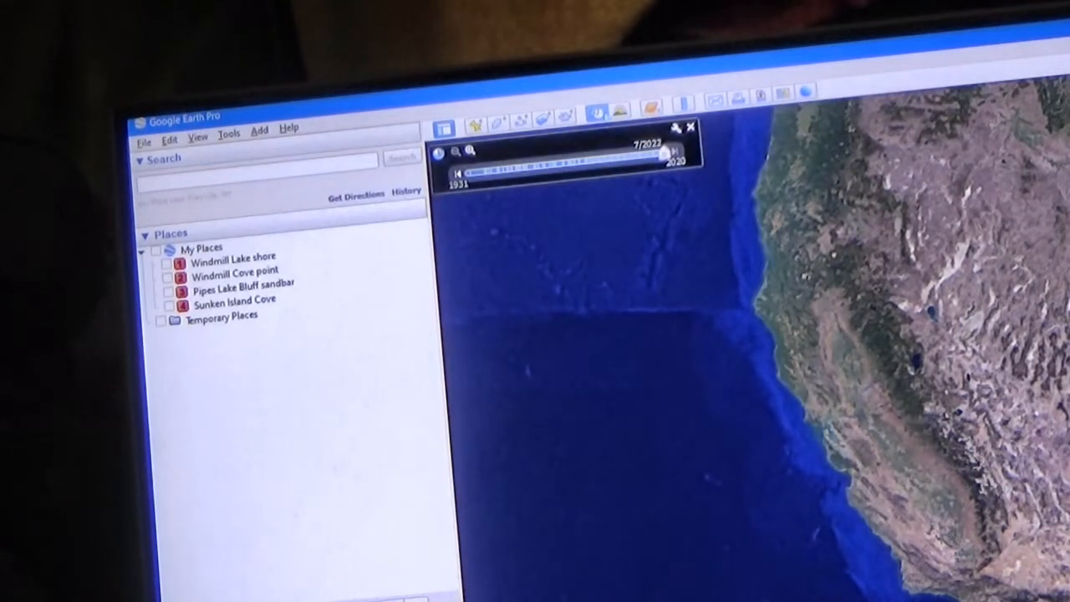